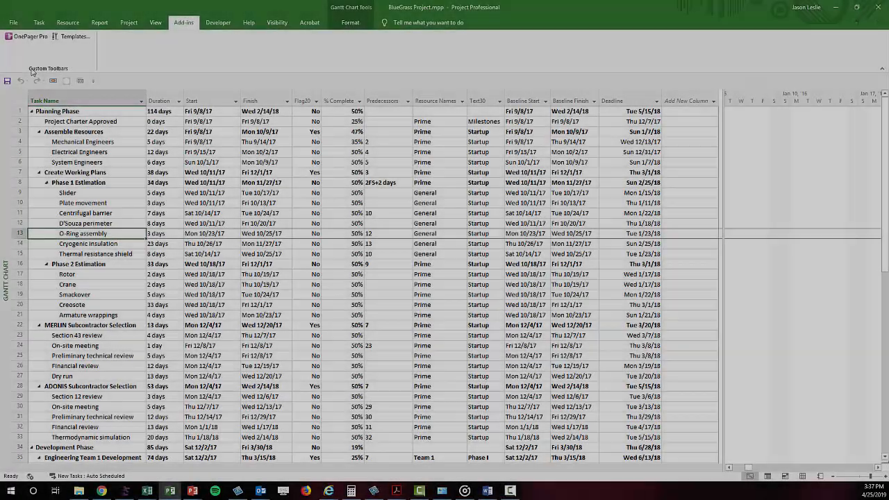
- Launch OnePager Pro from BlueGrass Project.mpp and start a new project view
{"action": "left_click", "coordinate": [26, 36]}
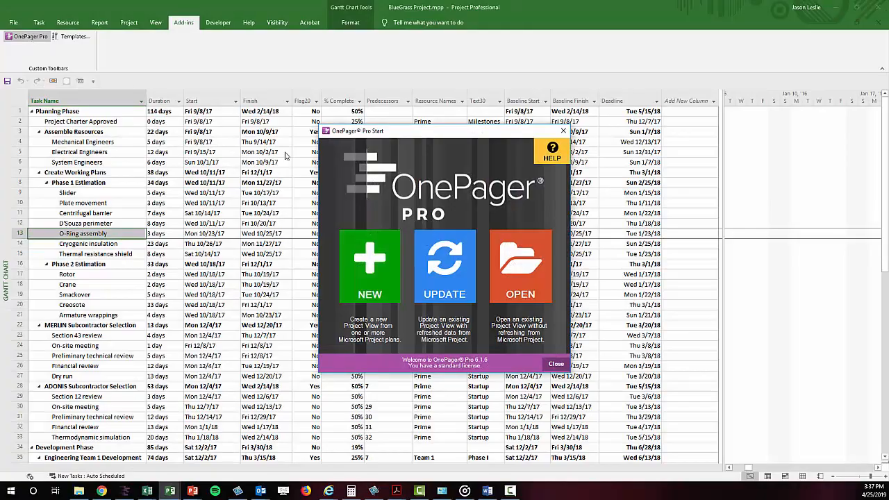
{"action": "left_click", "coordinate": [556, 364]}
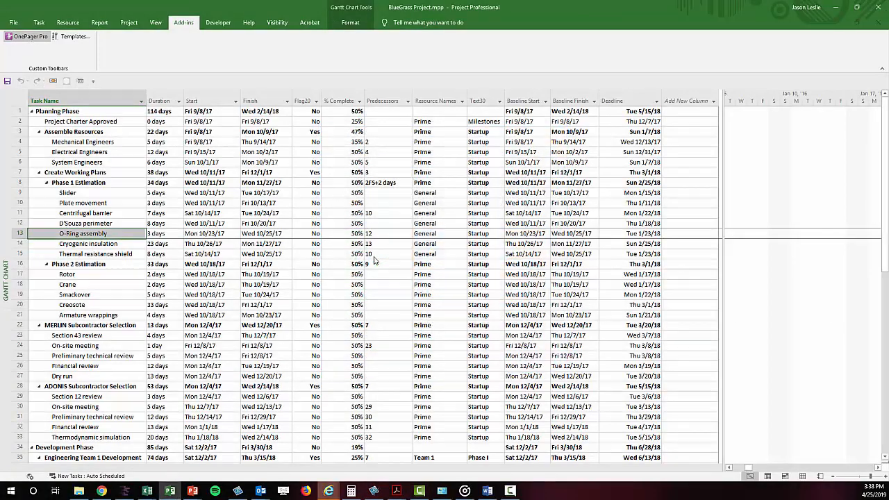
{"action": "left_click", "coordinate": [26, 36]}
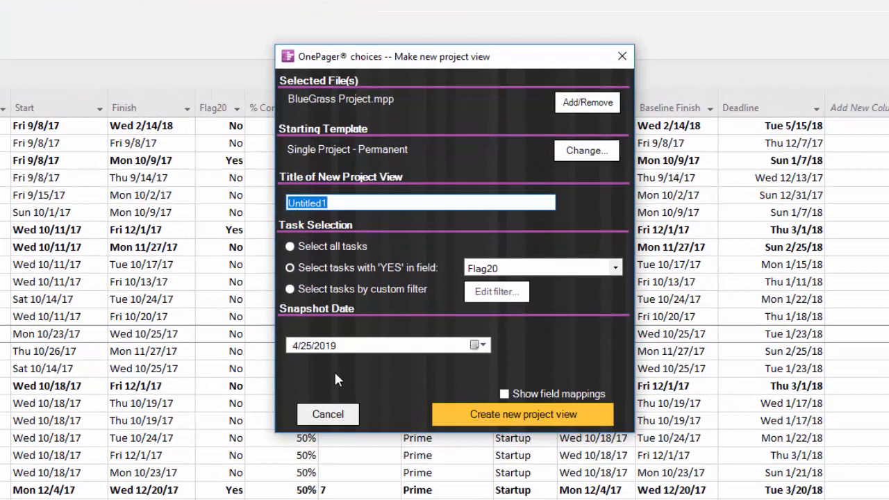
{"action": "mouse_move", "coordinate": [587, 102]}
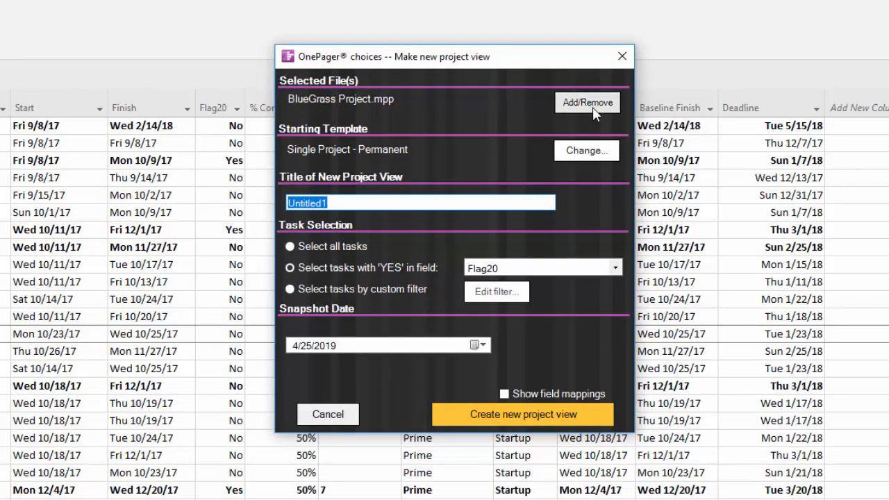
{"action": "mouse_move", "coordinate": [587, 102]}
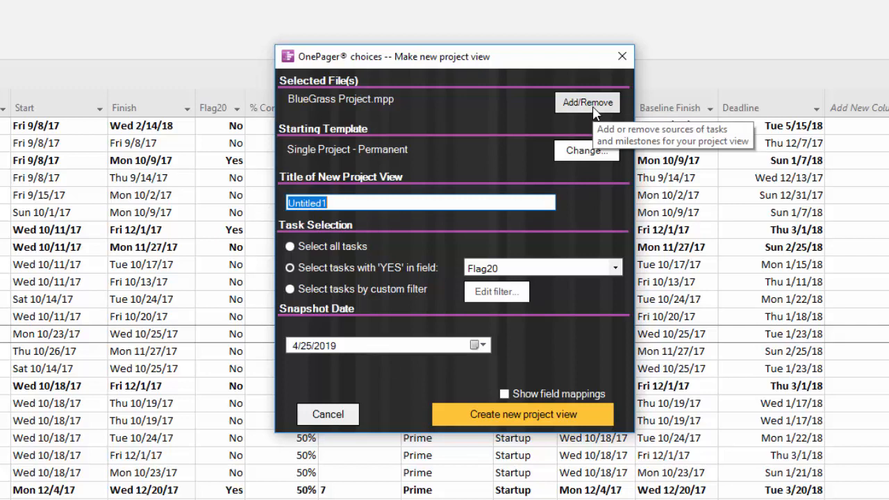
{"action": "mouse_move", "coordinate": [594, 114]}
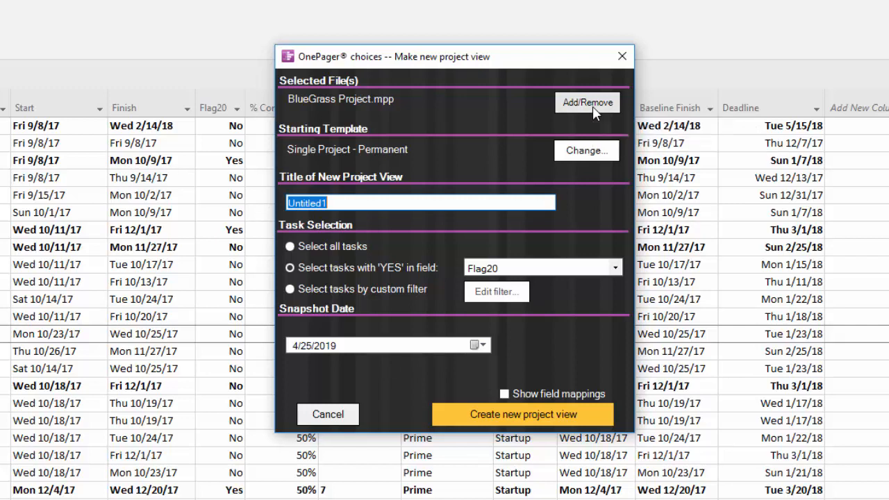
{"action": "mouse_move", "coordinate": [478, 164]}
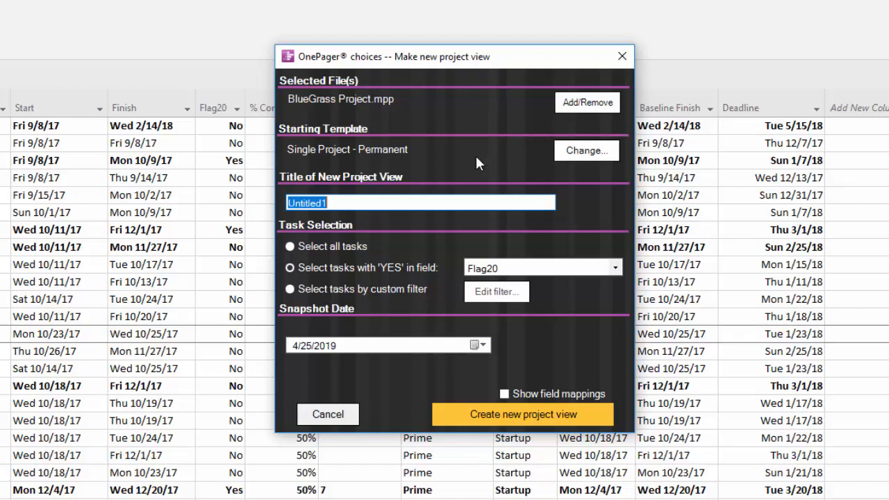
- Title the new view 'Weekly Review' and switch to a custom task filter
{"action": "type", "text": "Weekly Review"}
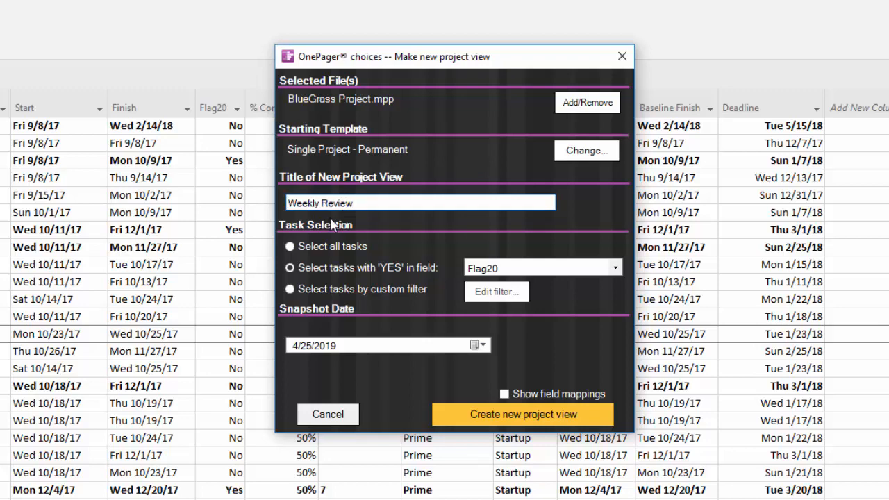
{"action": "left_click", "coordinate": [496, 291]}
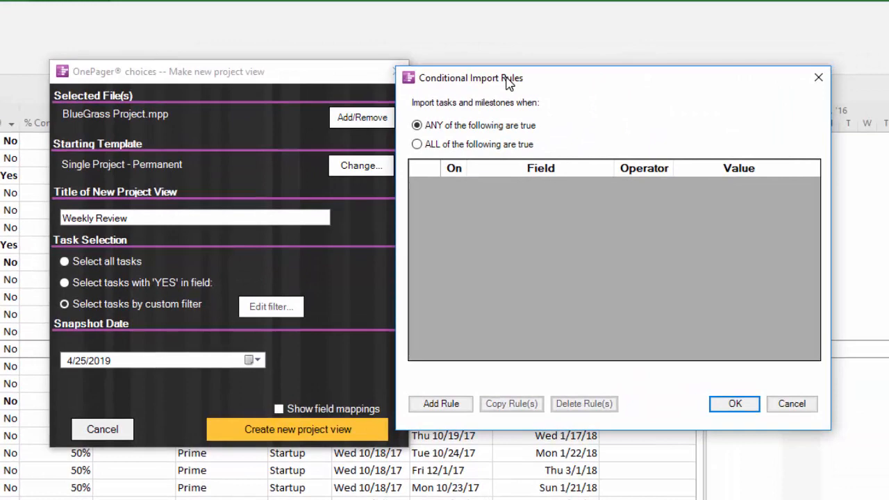
- Add an import rule on the Flag20 field and begin entering its value
{"action": "left_click", "coordinate": [440, 403]}
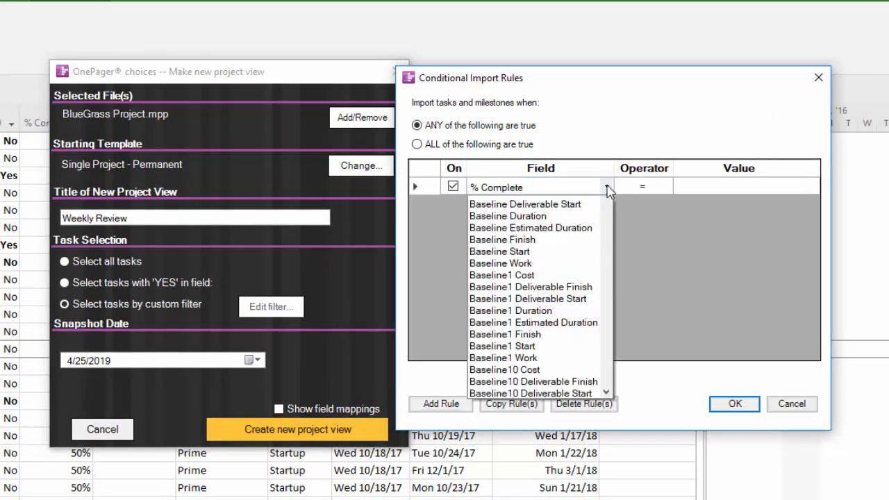
{"action": "scroll", "scroll_direction": "down", "scroll_amount": 3}
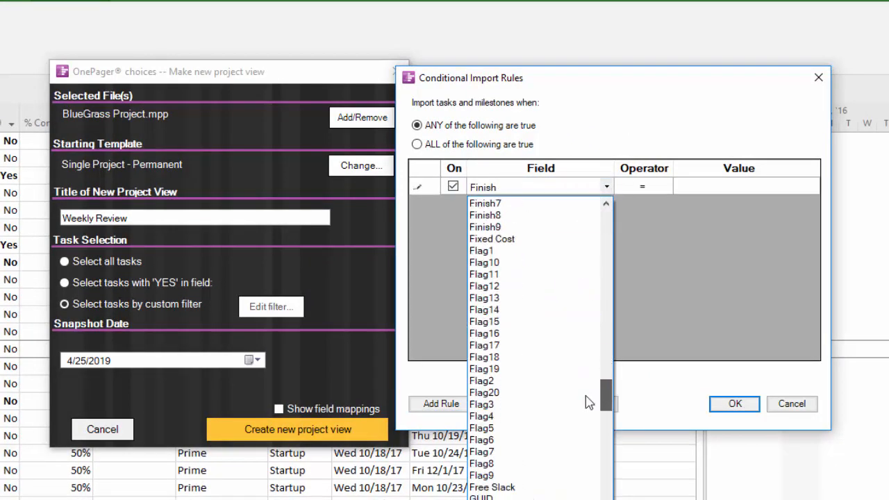
{"action": "left_click", "coordinate": [484, 392]}
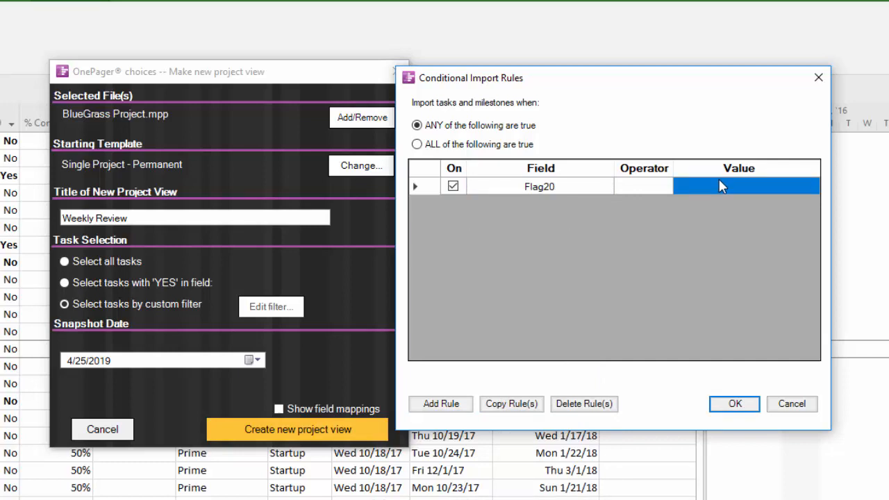
{"action": "left_click", "coordinate": [665, 186]}
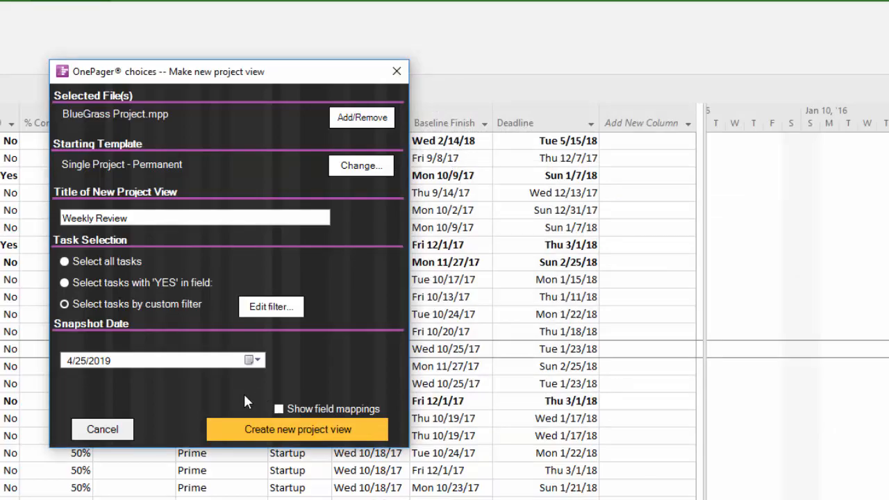
{"action": "mouse_move", "coordinate": [250, 435]}
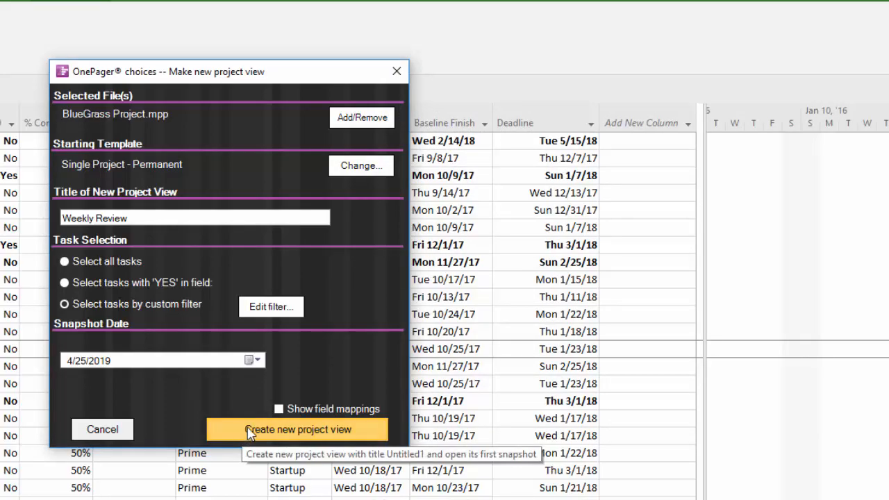
- Create the Weekly Review project view from the Flag20-filtered tasks
{"action": "left_click", "coordinate": [299, 429]}
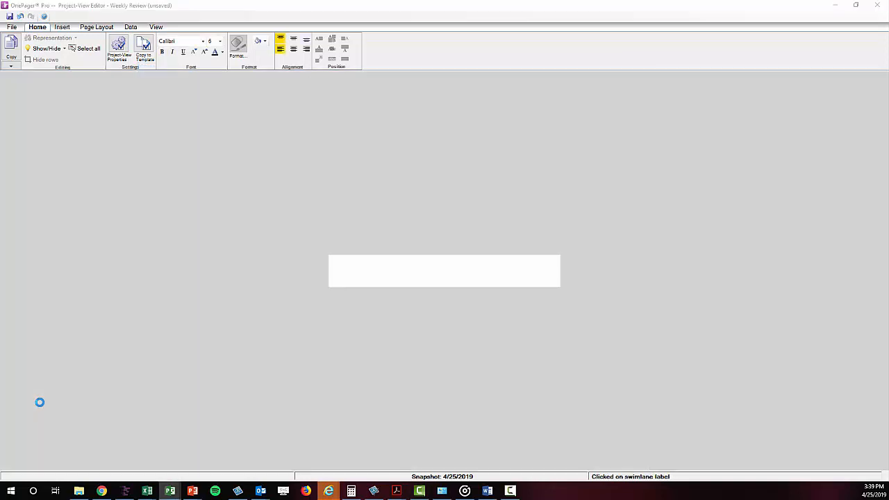
- Open the fill colour choices for the Engineering Team 2 Rework bar
{"action": "right_click", "coordinate": [403, 379]}
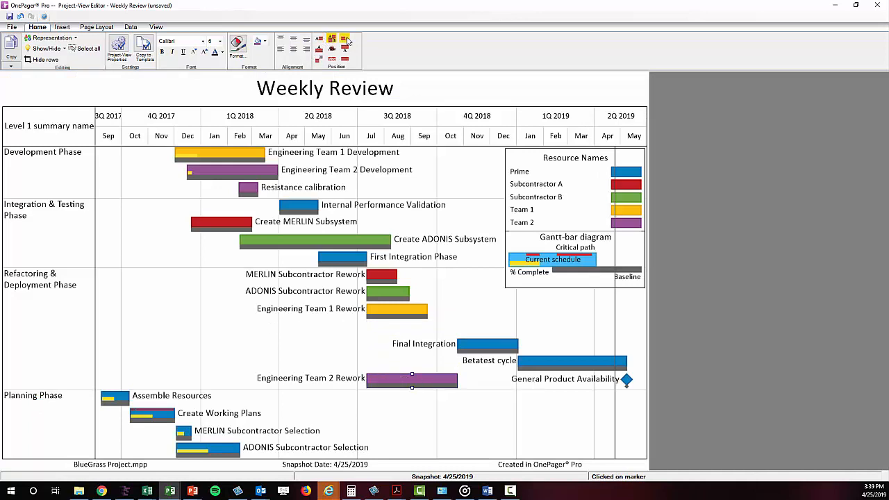
{"action": "left_click", "coordinate": [260, 41]}
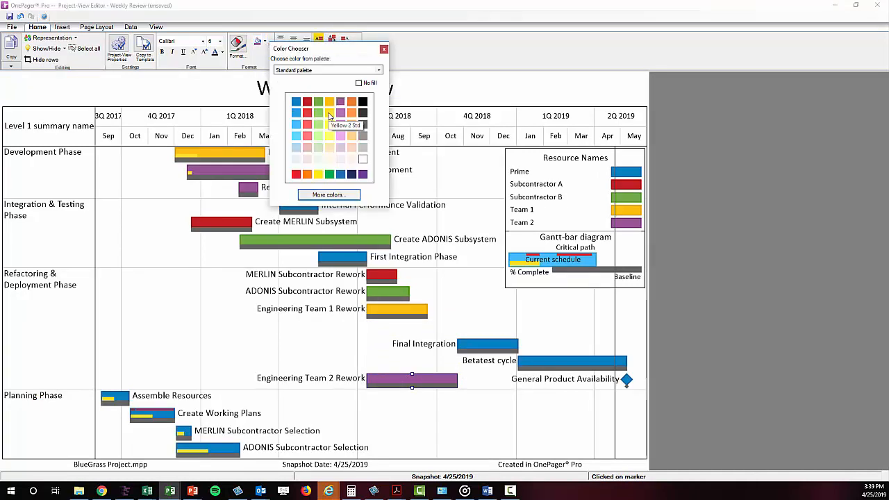